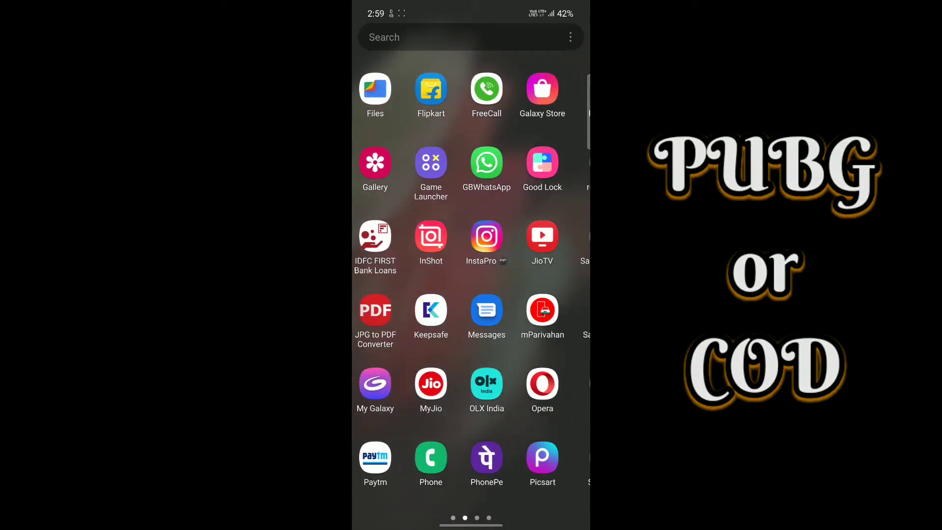
- Browse internal storage in My Files to see the top-level folders including Android
scroll("left", 3)
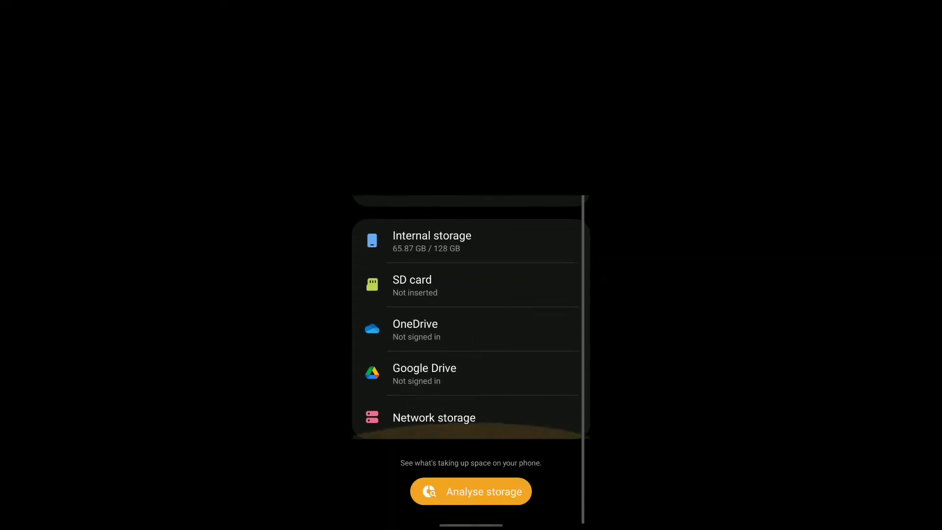
scroll("down", 3)
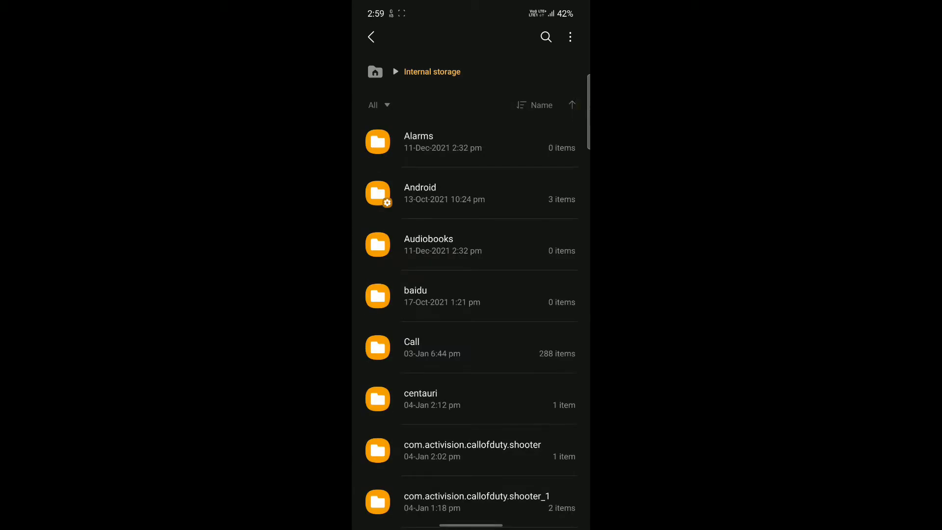
left_click(419, 186)
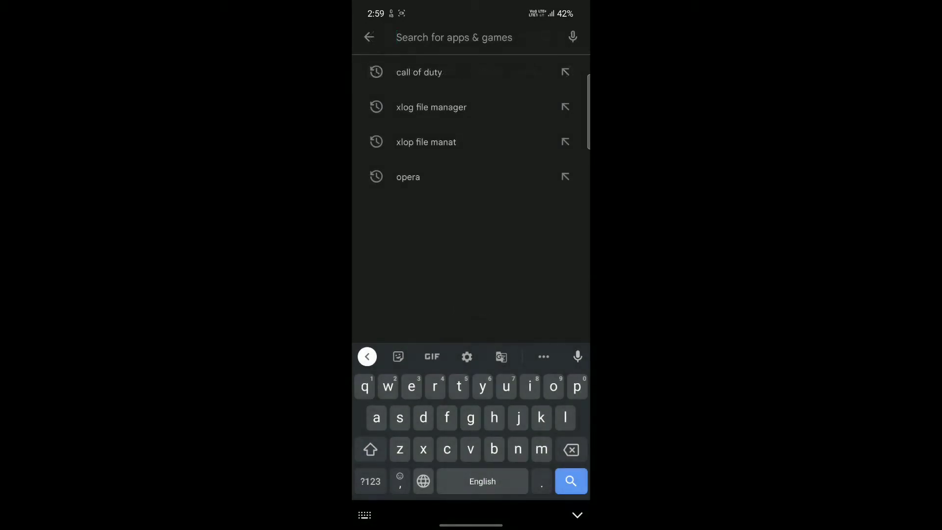
- Find X-plore File Manager in the Play Store search results and install it
left_click(430, 107)
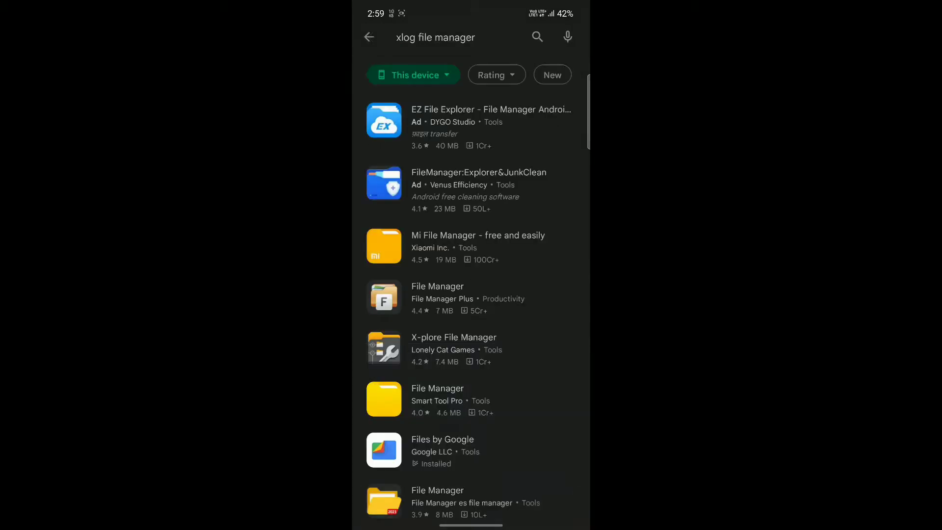
scroll("down", 3)
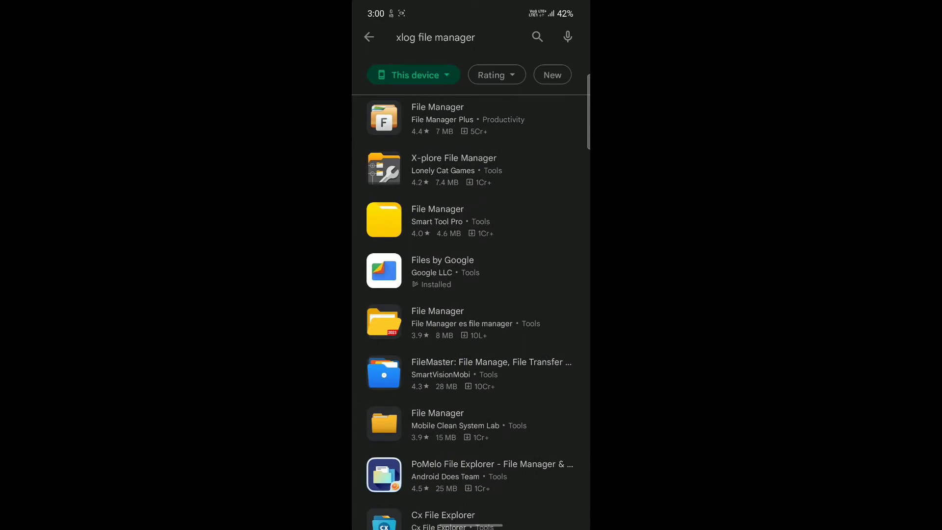
left_click(453, 170)
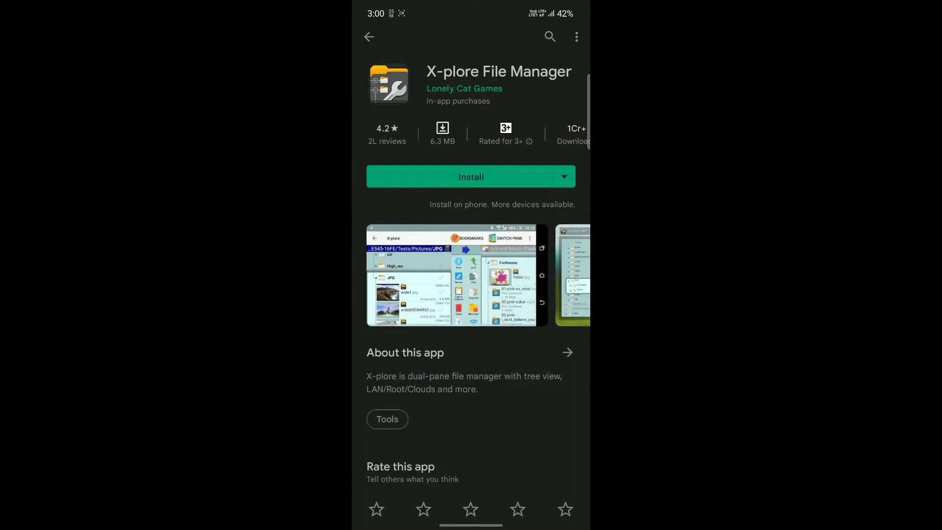
left_click(470, 175)
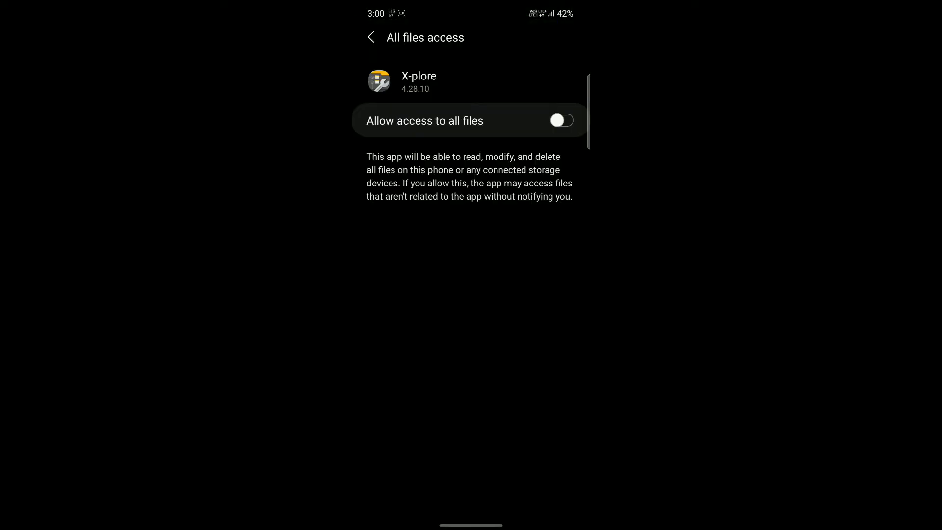
- Grant X-plore all-files access and return to its storage overview
left_click(560, 120)
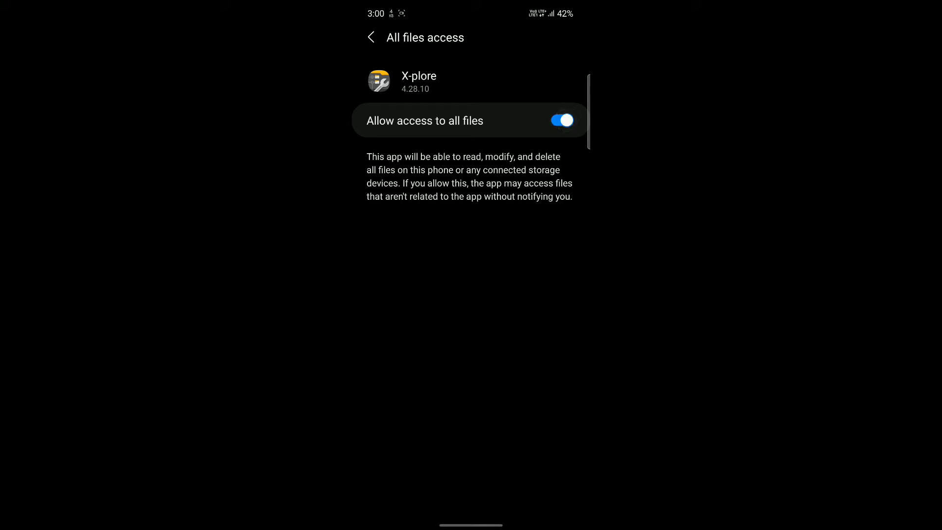
left_click(371, 37)
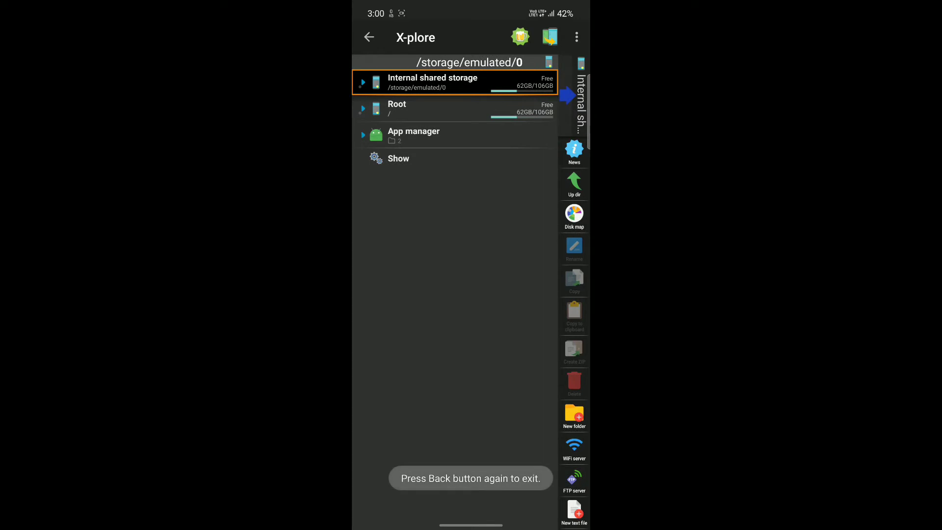
- Enter internal shared storage and expand Android to reach its data folder
scroll("down", 3)
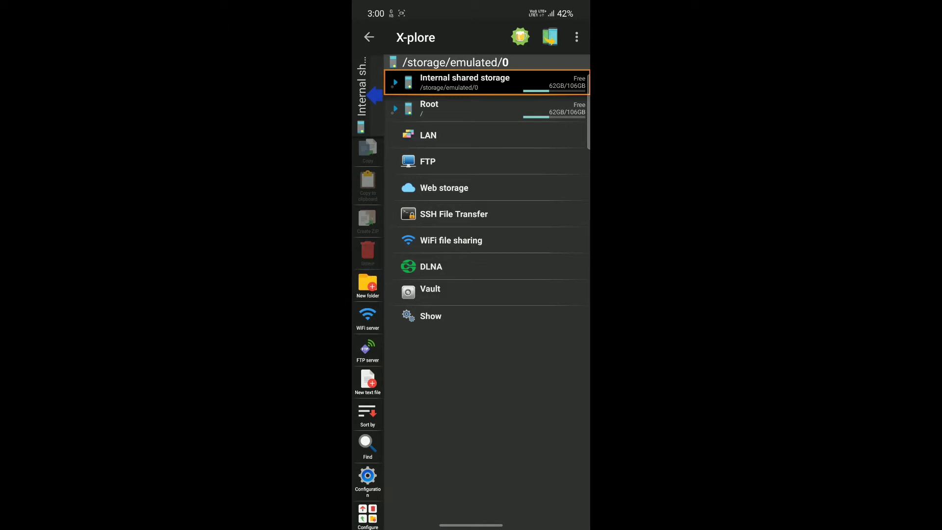
left_click(464, 83)
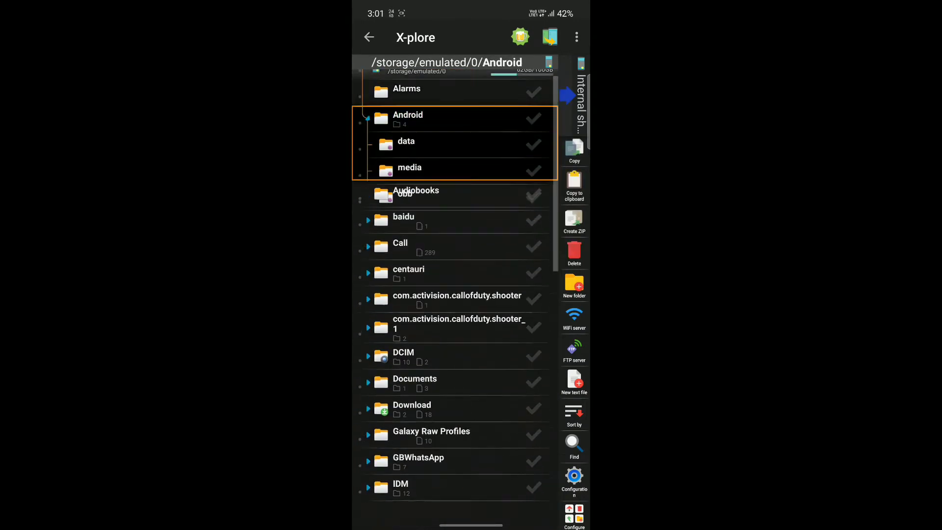
left_click(407, 141)
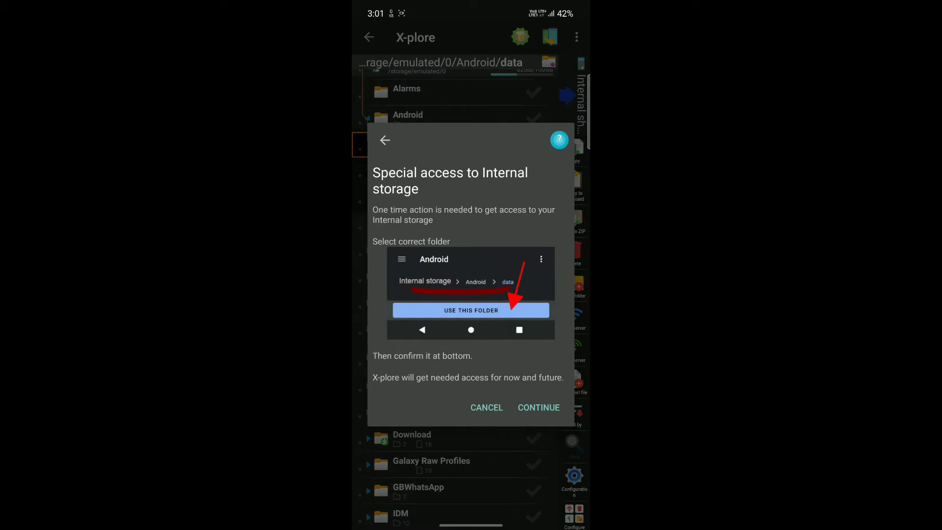
- Complete the special-access setup, choosing data in the folder picker and allowing X-plore access
left_click(539, 407)
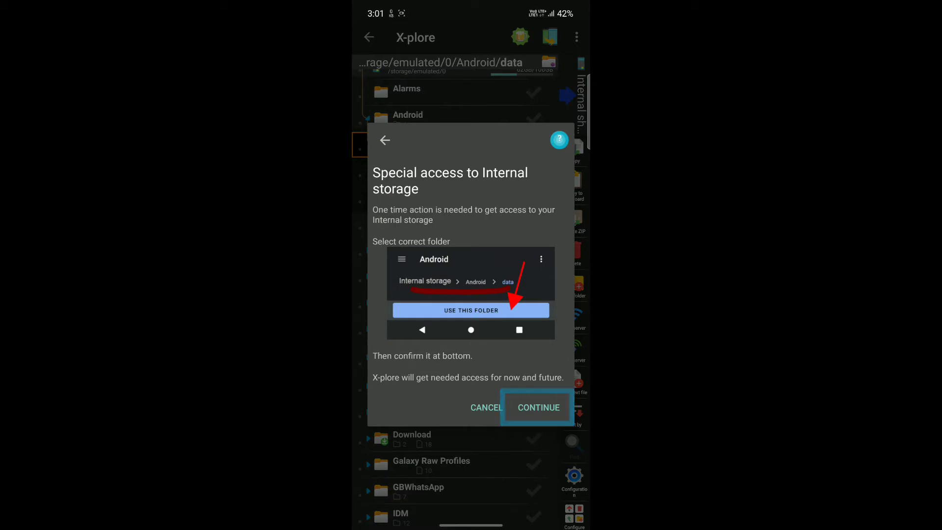
left_click(537, 406)
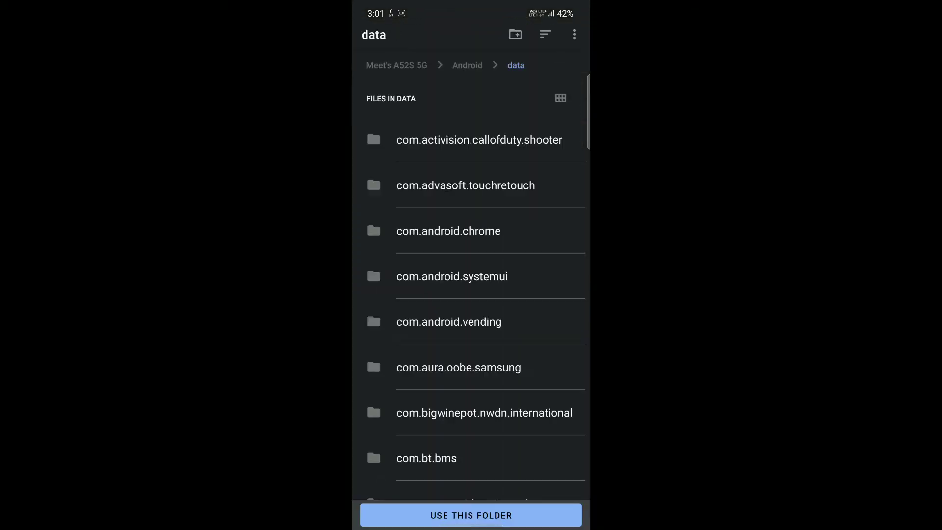
left_click(470, 515)
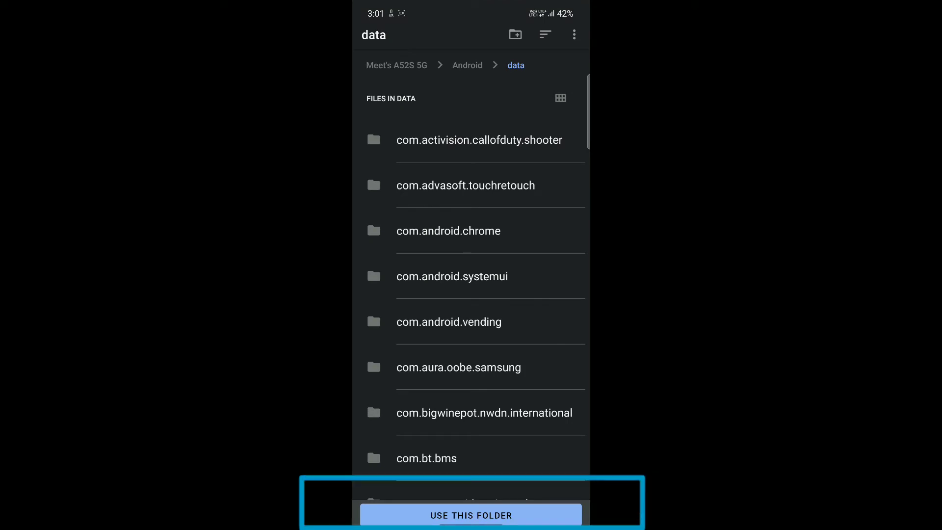
left_click(471, 515)
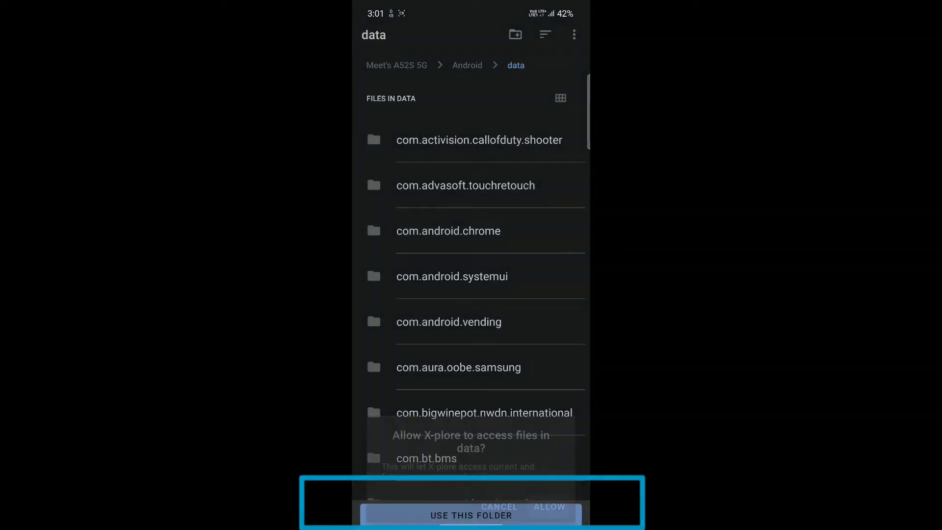
left_click(471, 515)
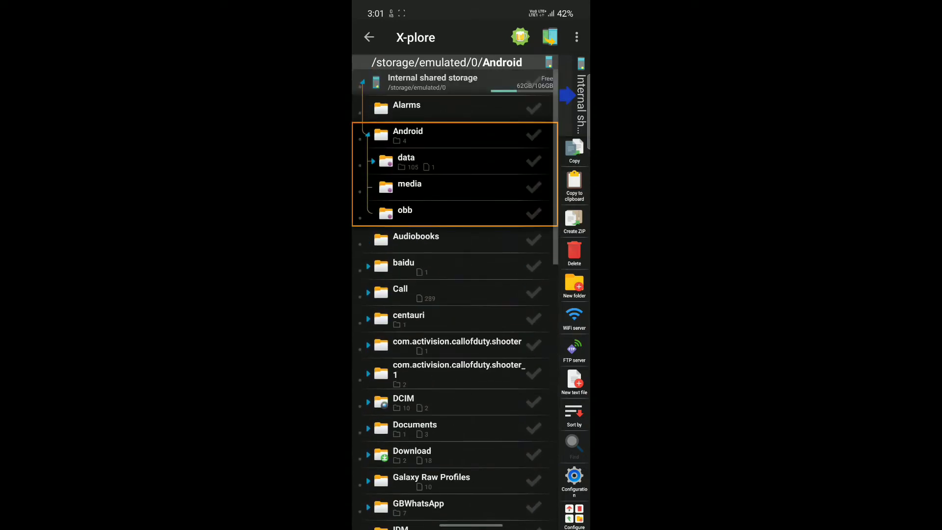
- In the other pane, browse internal shared storage down to the Snapseed folder
left_click(456, 61)
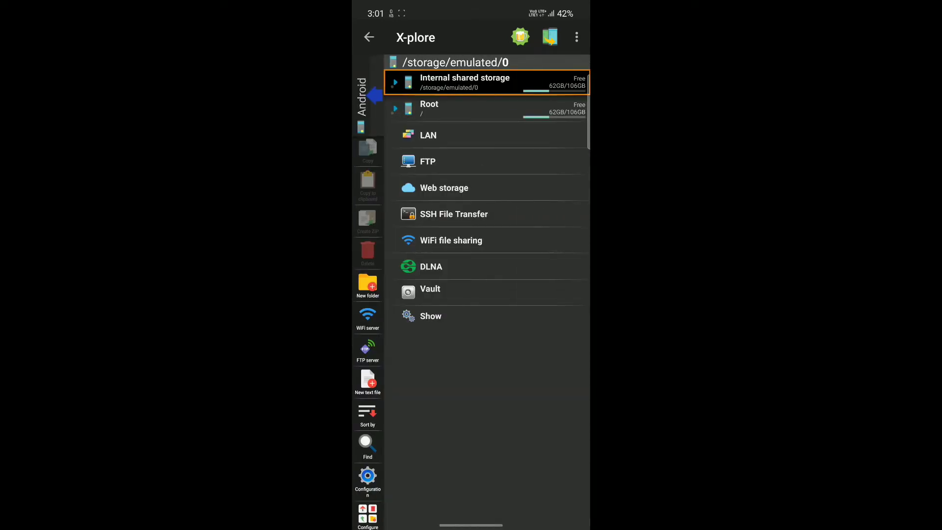
left_click(464, 82)
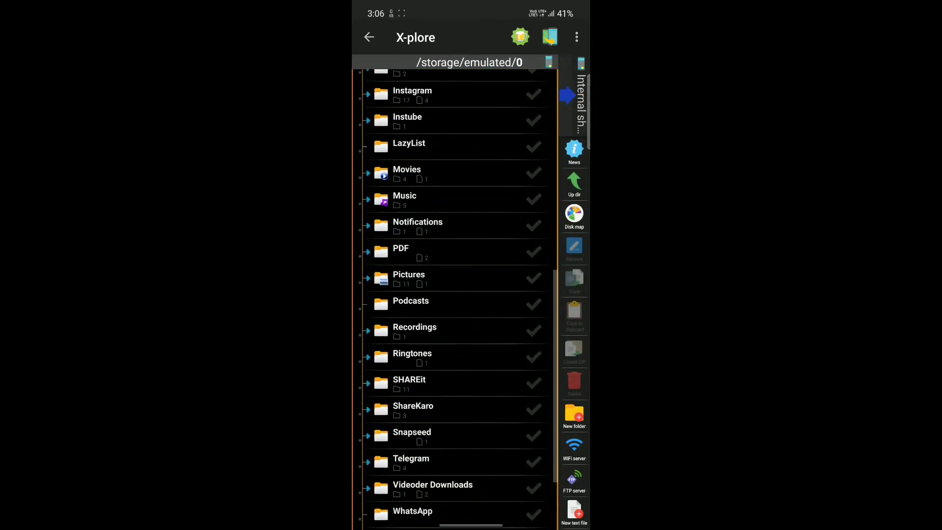
scroll("down", 3)
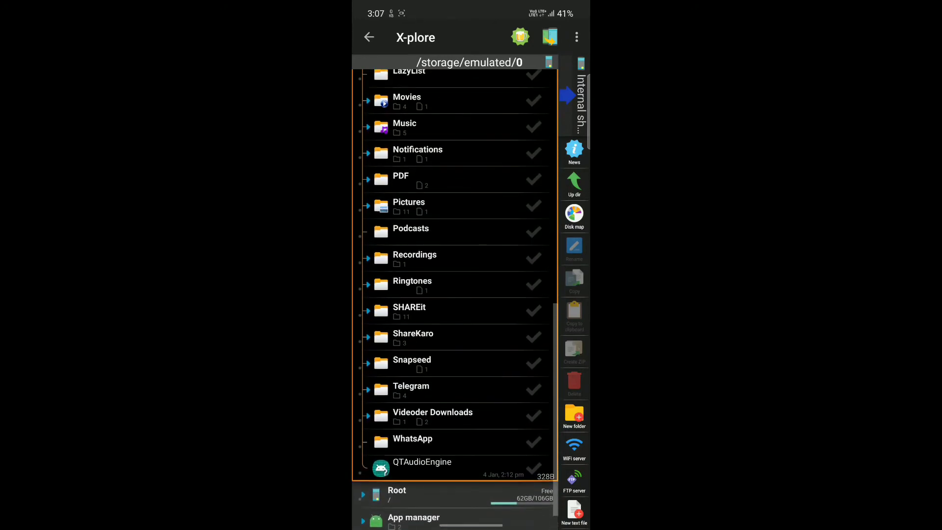
left_click(413, 359)
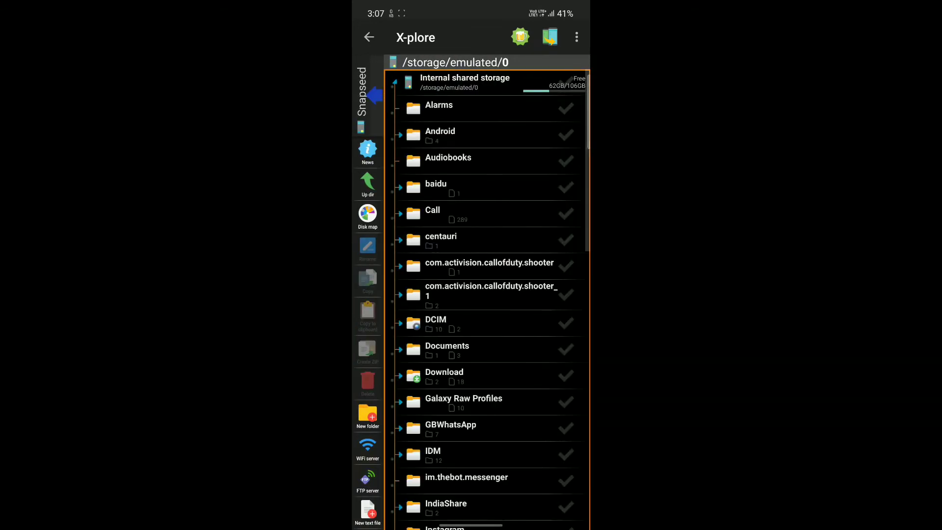
- Expand Android/data as the destination pane and look through its contents
left_click(439, 131)
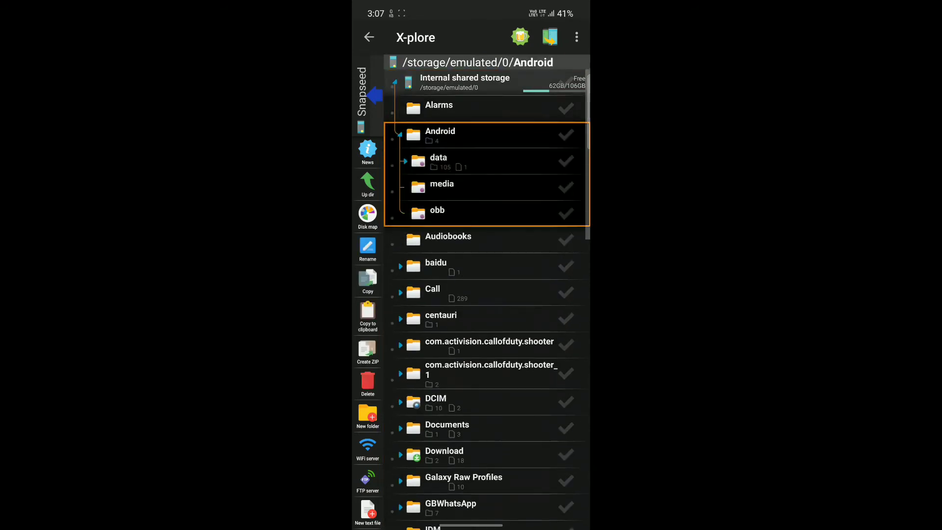
left_click(439, 162)
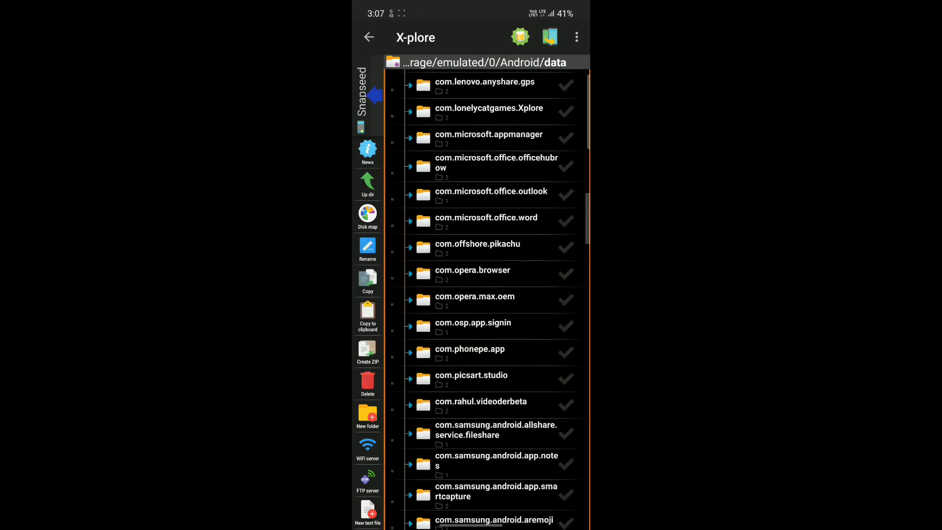
scroll("down", 3)
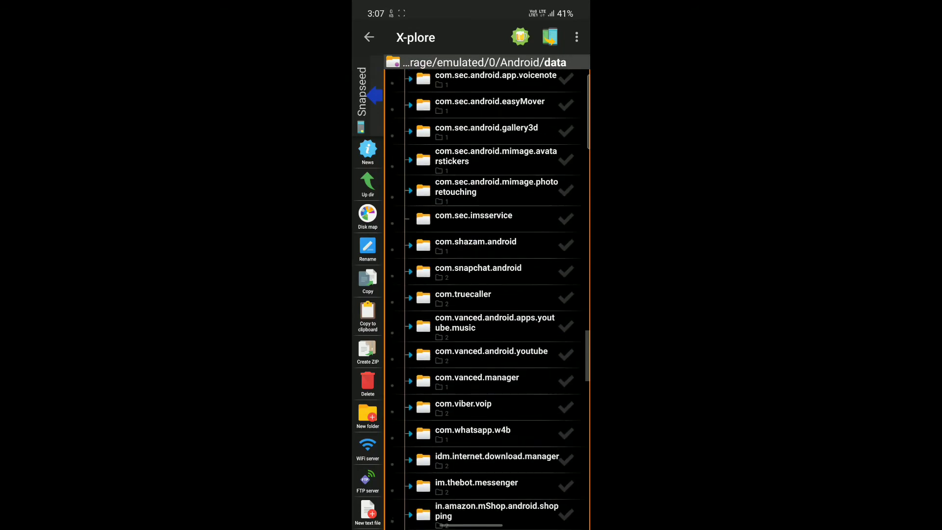
scroll("down", 3)
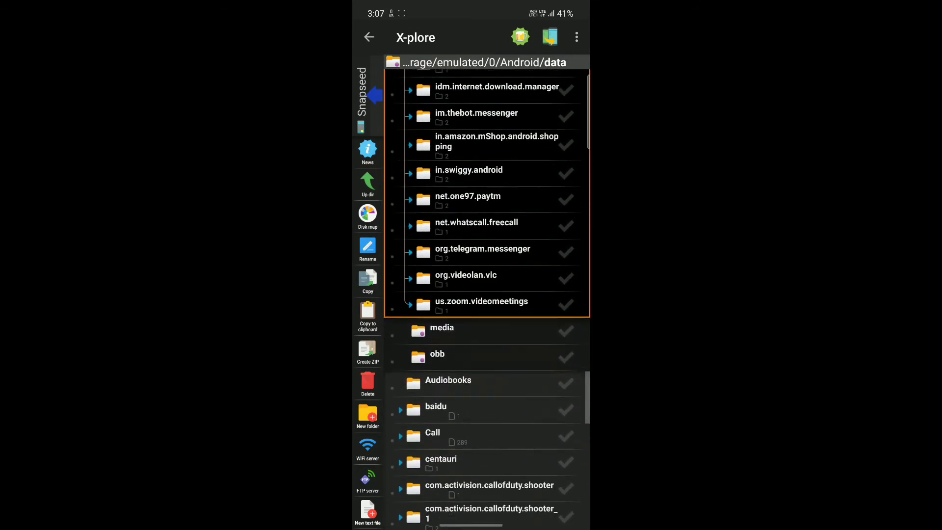
scroll("up", 3)
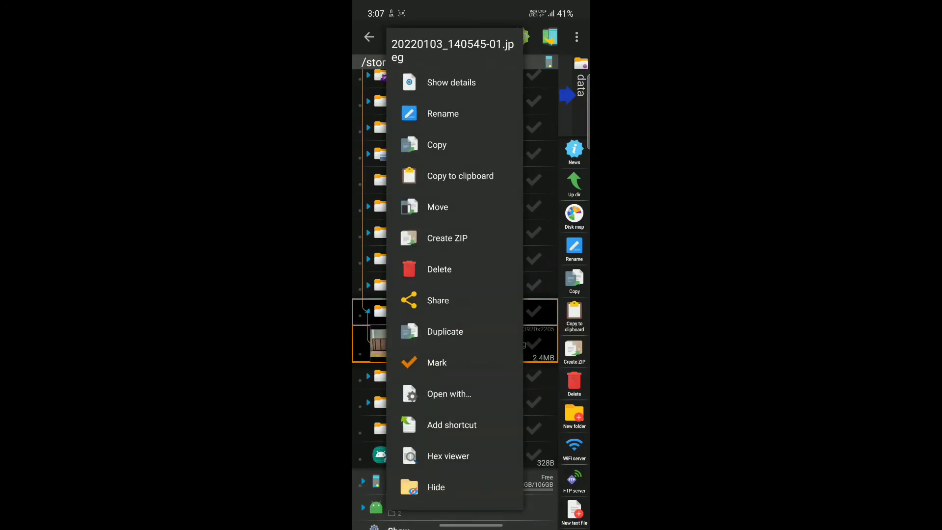
- Choose Move for 20220103_140545-01.jpeg so the dialog targets Android/data with delete-source on
left_click(241, 240)
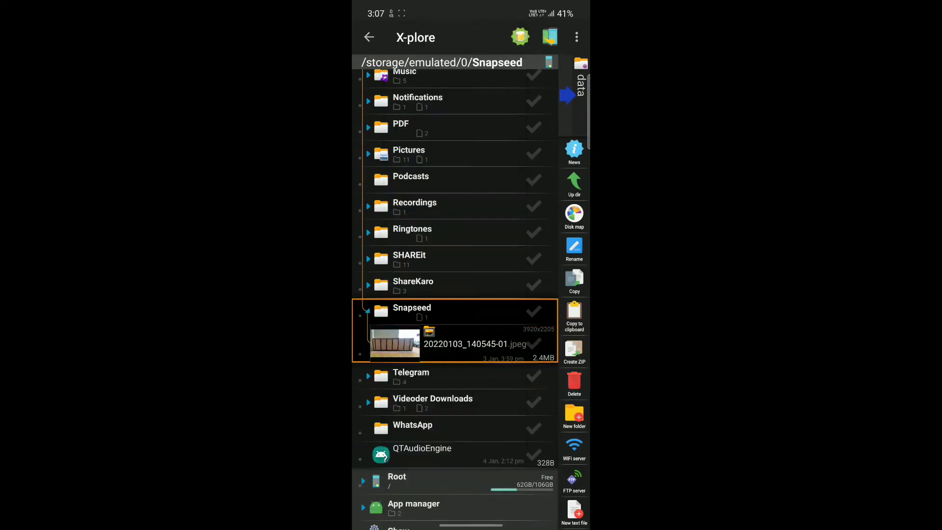
left_click(574, 281)
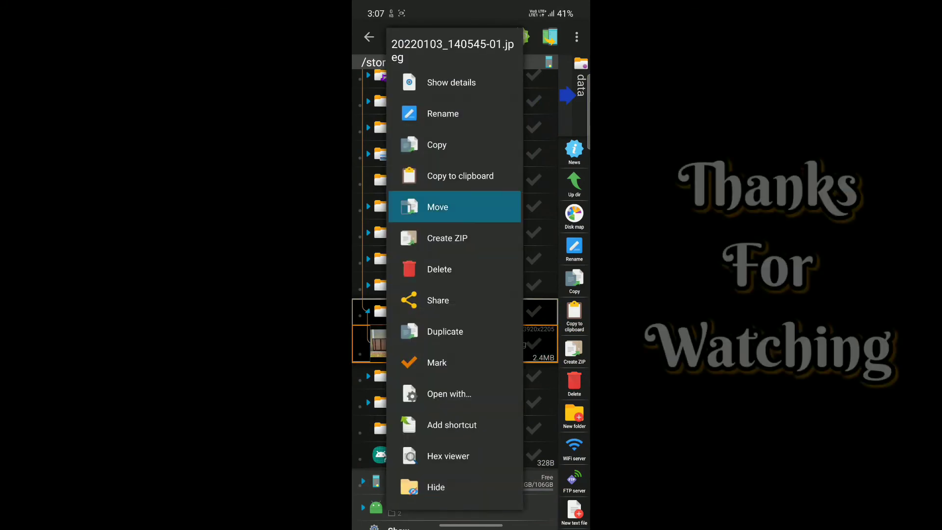
left_click(437, 207)
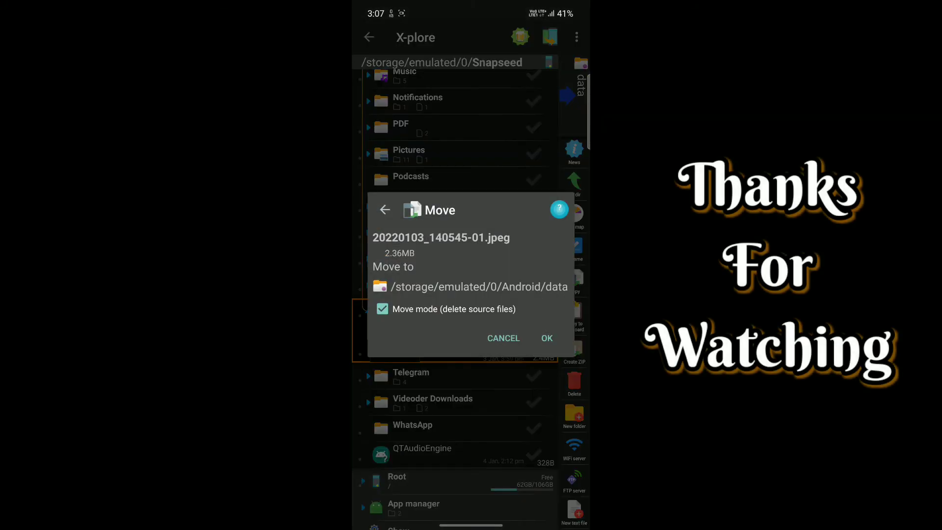